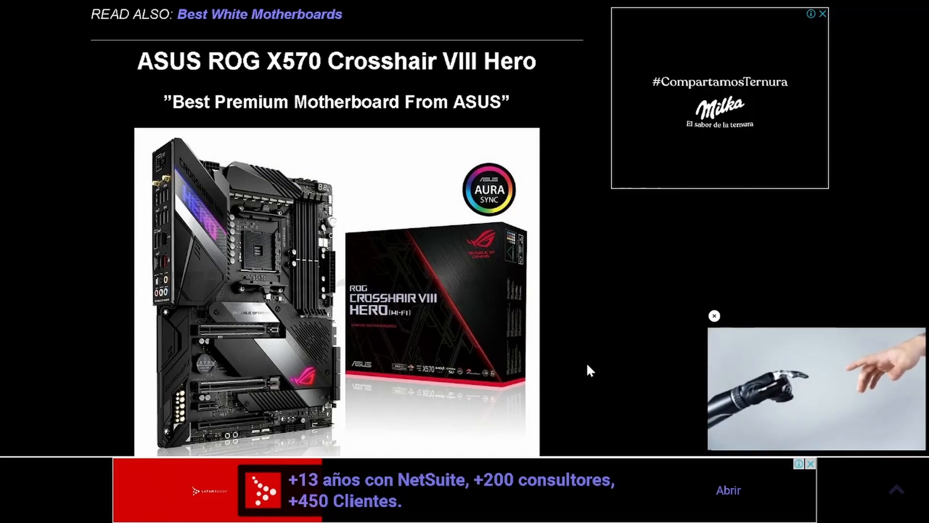
Step: Scroll past the ROG Crosshair VIII Hero to the ASUS Prime B550M-A WiFi section
{"action": "scroll", "scroll_direction": "down", "scroll_amount": 3}
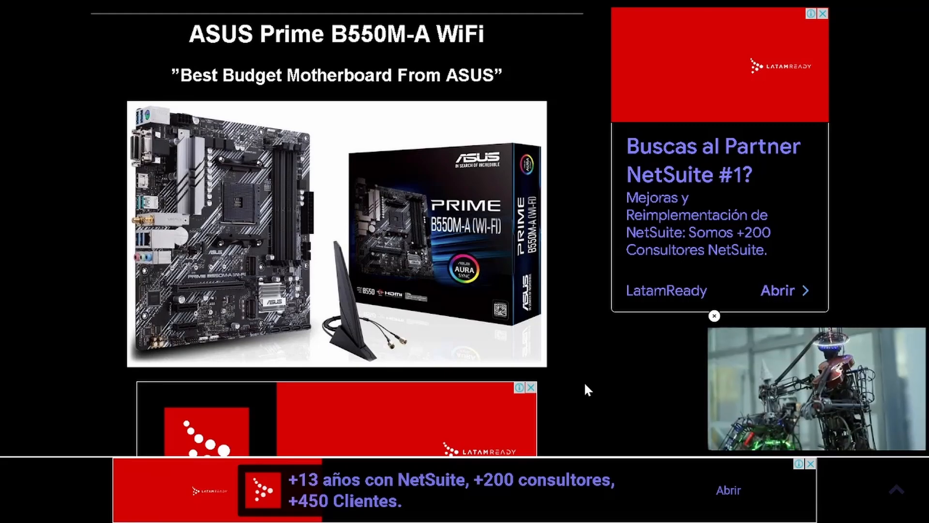
{"action": "scroll", "scroll_direction": "down", "scroll_amount": 3}
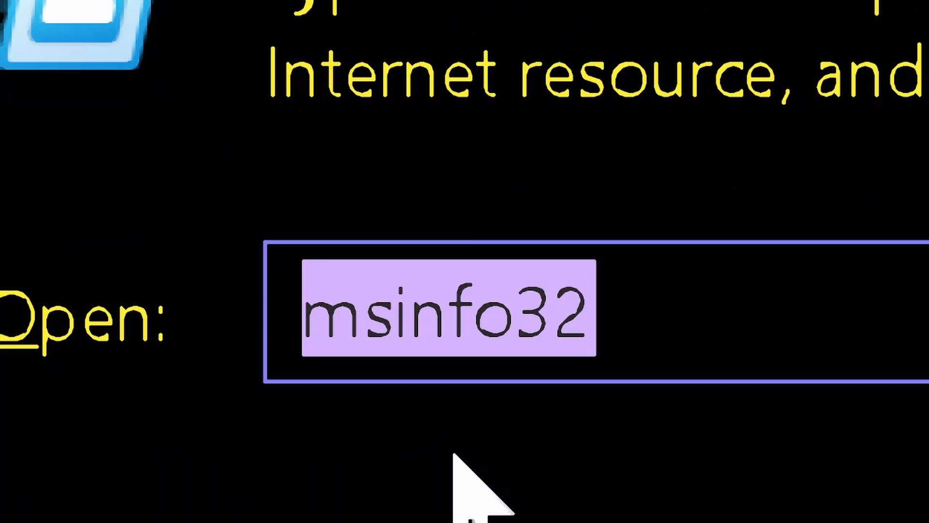
{"action": "mouse_move", "coordinate": [484, 481]}
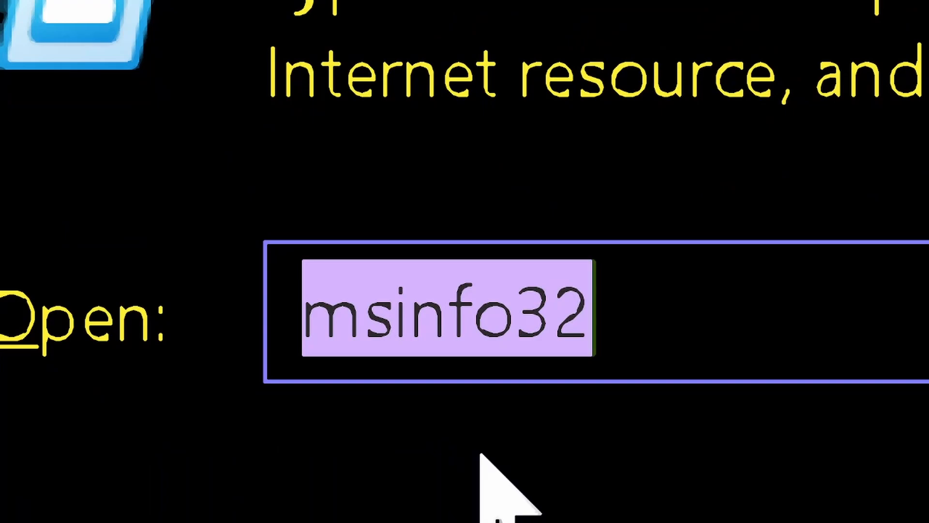
Step: Submit msinfo32 in the Run box to launch System Information
{"action": "key", "text": "Enter"}
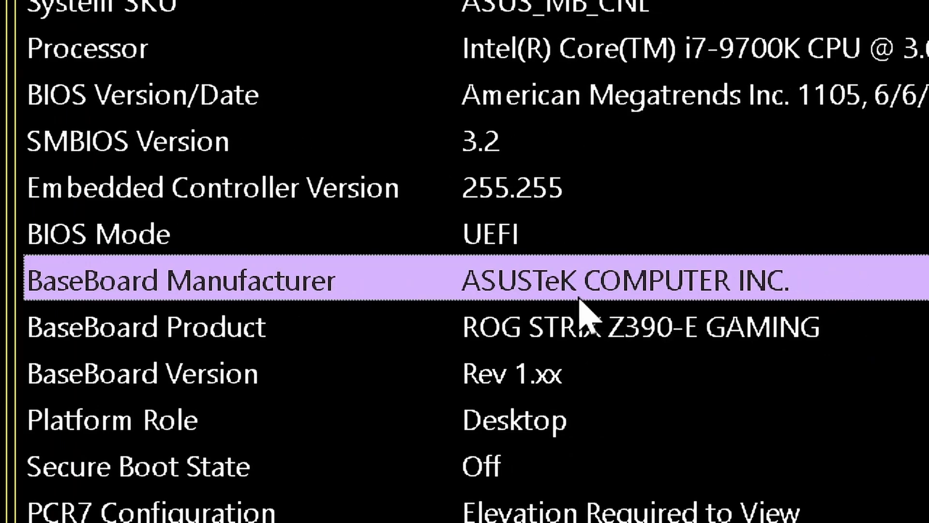
{"action": "mouse_move", "coordinate": [646, 314]}
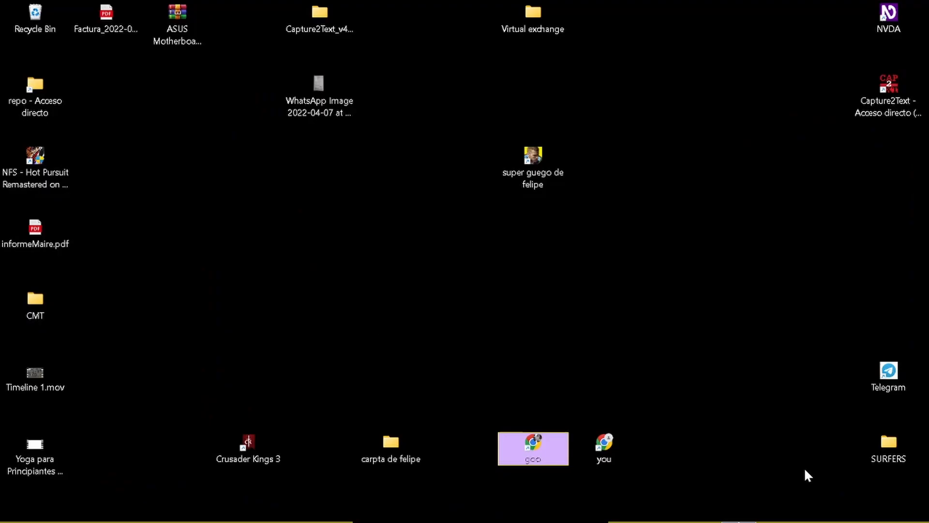
Step: With System Information closed, click a shortcut icon on the desktop
{"action": "left_click", "coordinate": [336, 505]}
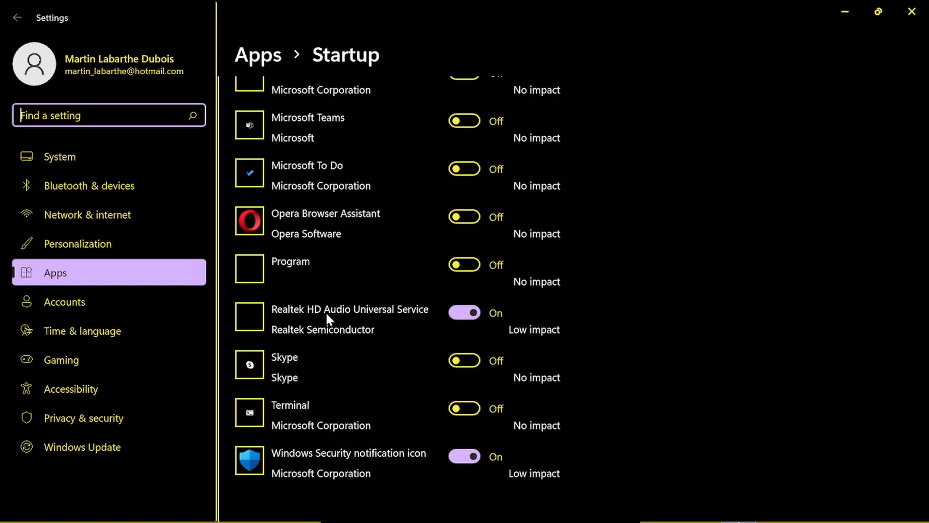
{"action": "mouse_move", "coordinate": [544, 288]}
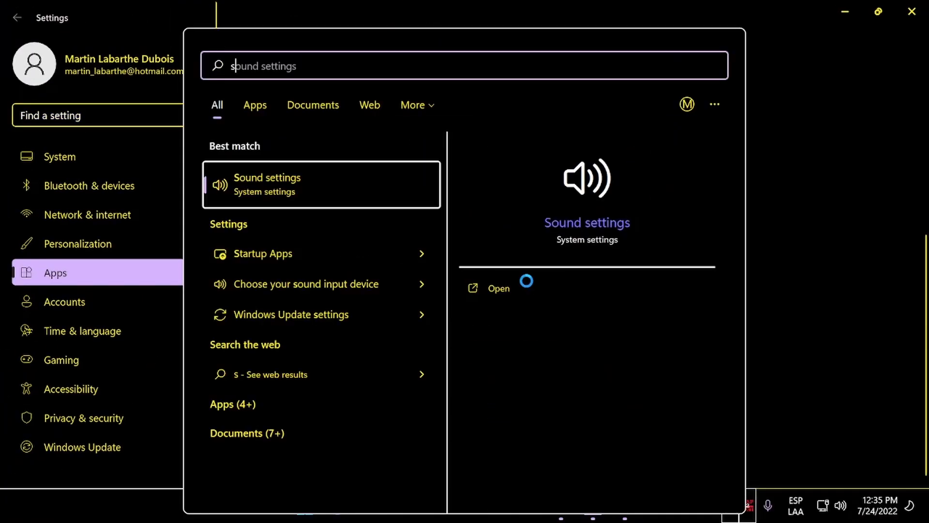
{"action": "type", "text": "startup Apps"}
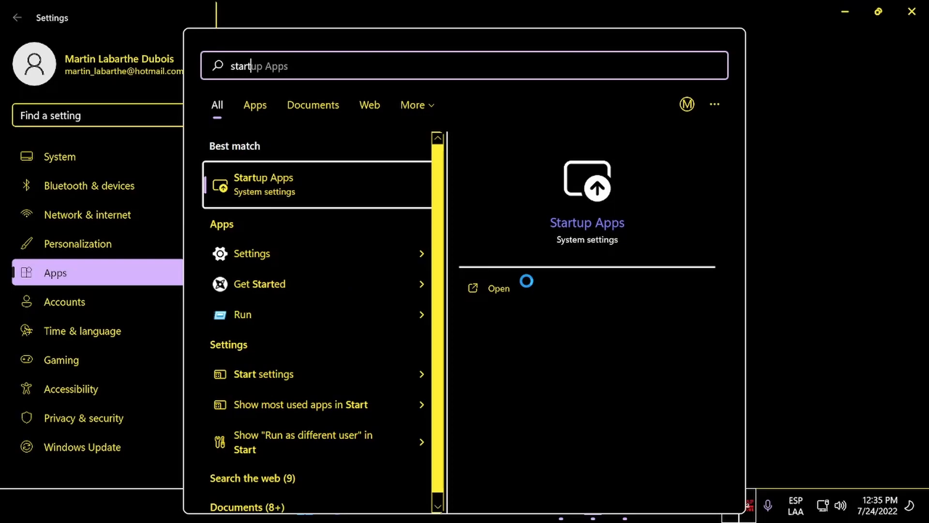
{"action": "left_click", "coordinate": [263, 184]}
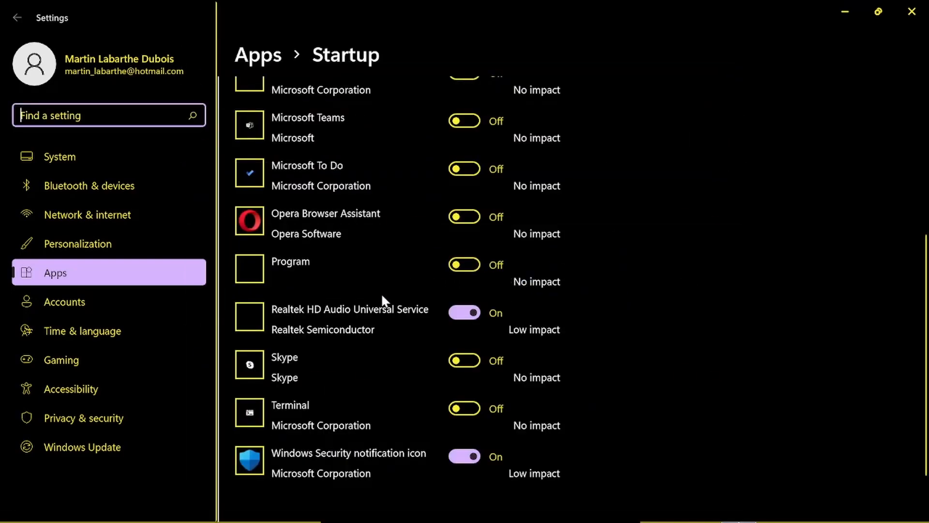
{"action": "mouse_move", "coordinate": [587, 299]}
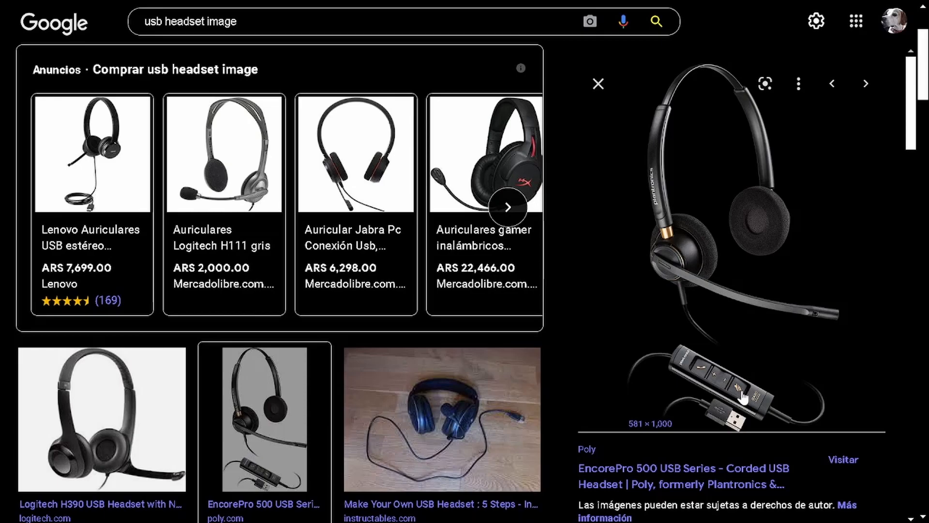
{"action": "mouse_move", "coordinate": [812, 405]}
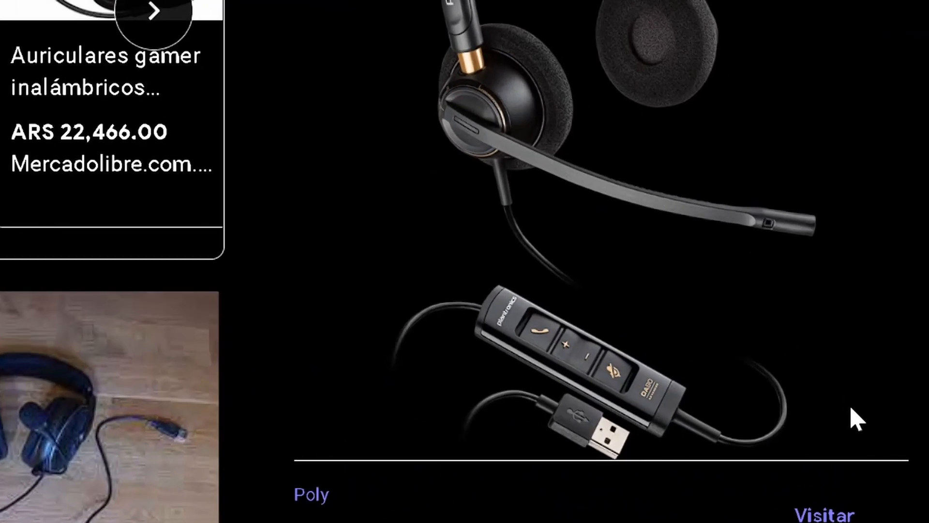
{"action": "mouse_move", "coordinate": [794, 336]}
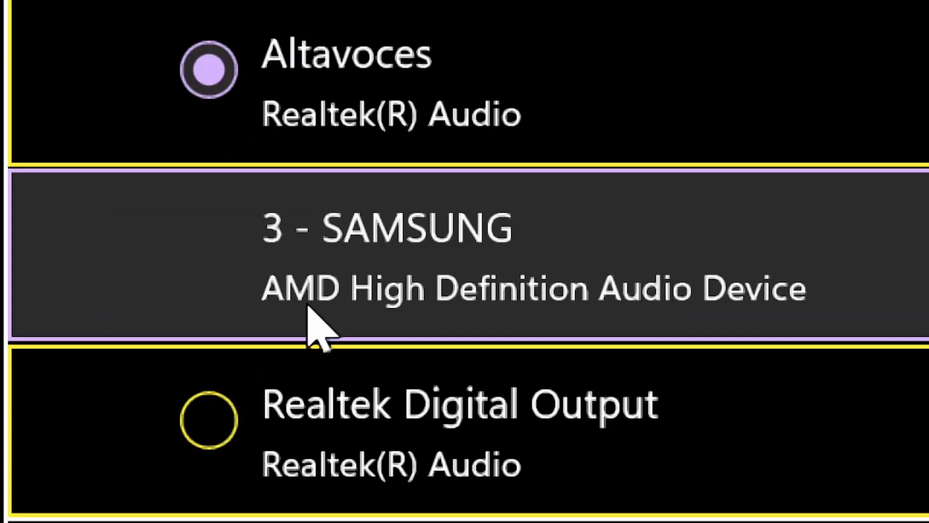
{"action": "mouse_move", "coordinate": [358, 322]}
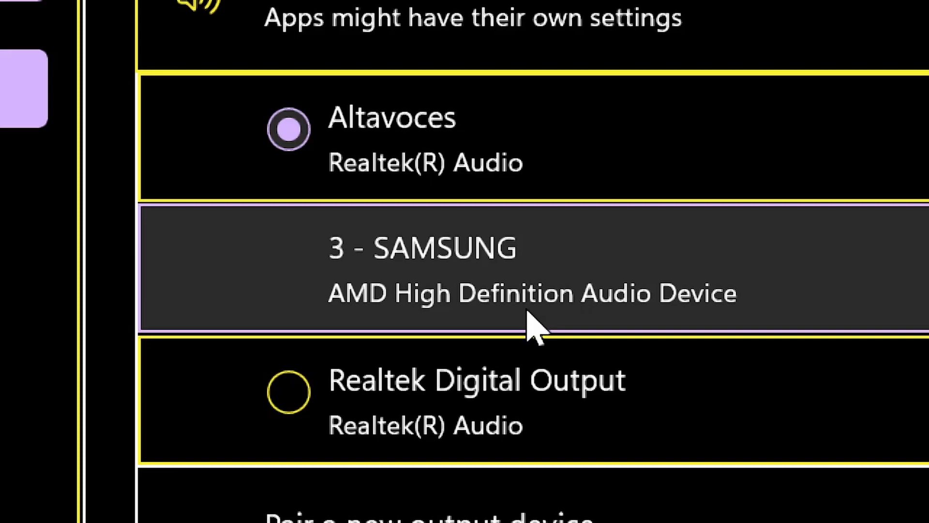
{"action": "mouse_move", "coordinate": [362, 279]}
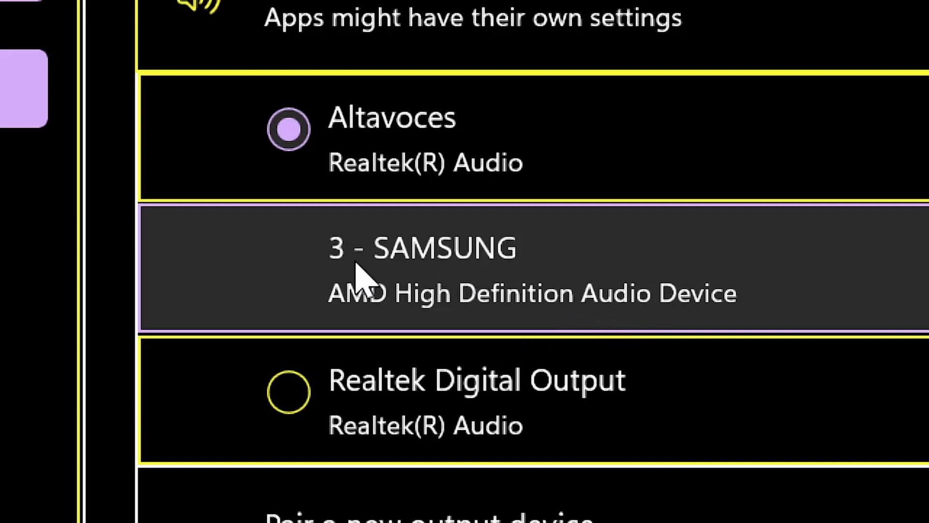
{"action": "mouse_move", "coordinate": [592, 283]}
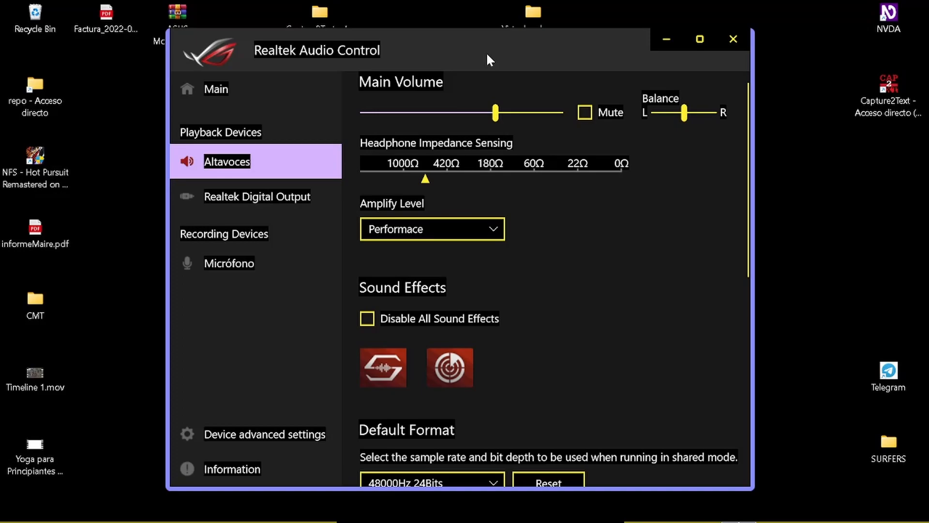
{"action": "mouse_move", "coordinate": [470, 259]}
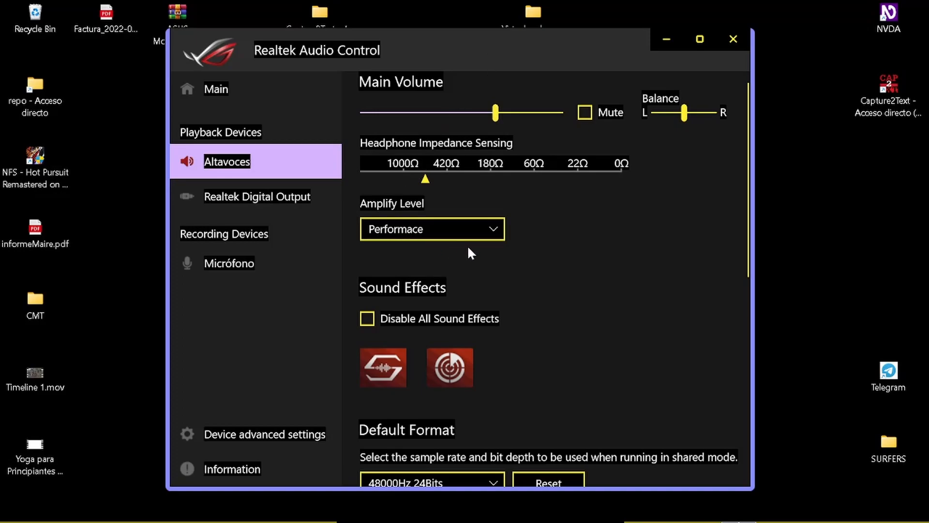
Step: Keep the Altavoces amplify level at Performace and go to the Micrófono recording device
{"action": "left_click", "coordinate": [432, 229]}
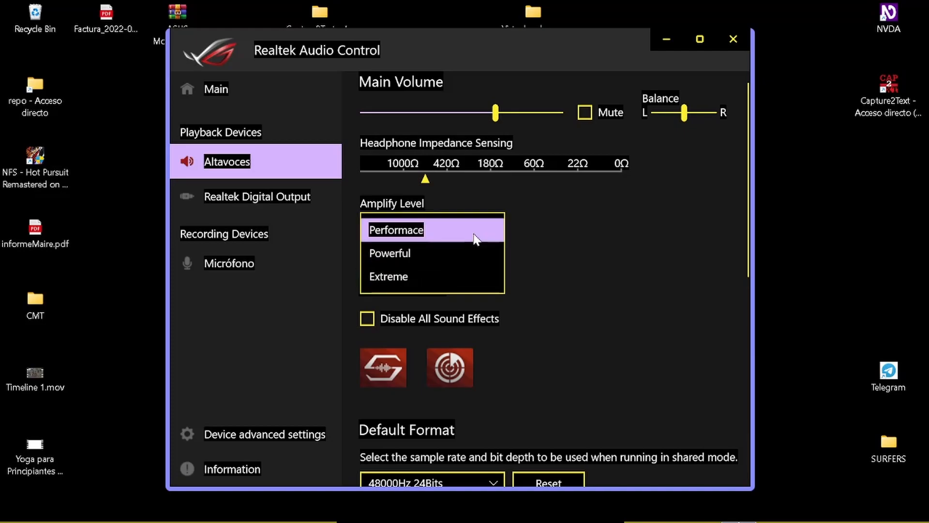
{"action": "left_click", "coordinate": [396, 229]}
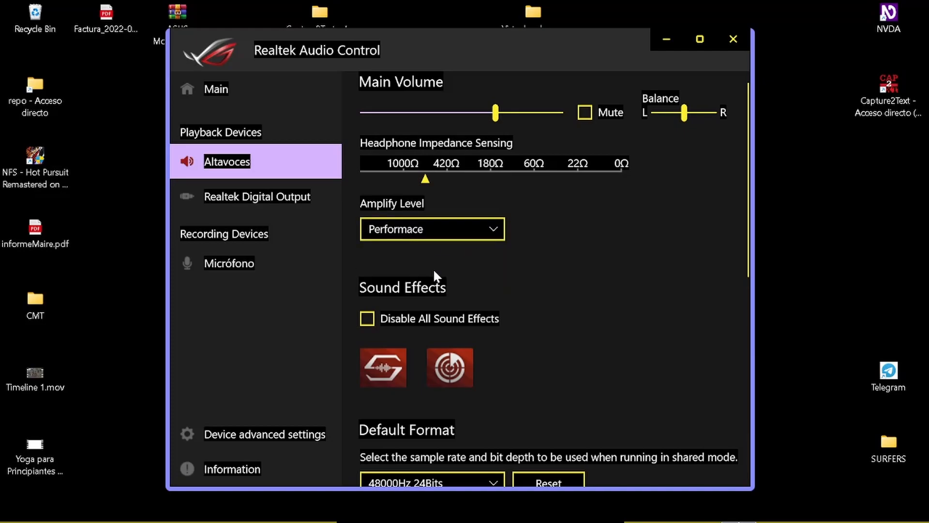
{"action": "mouse_move", "coordinate": [533, 205]}
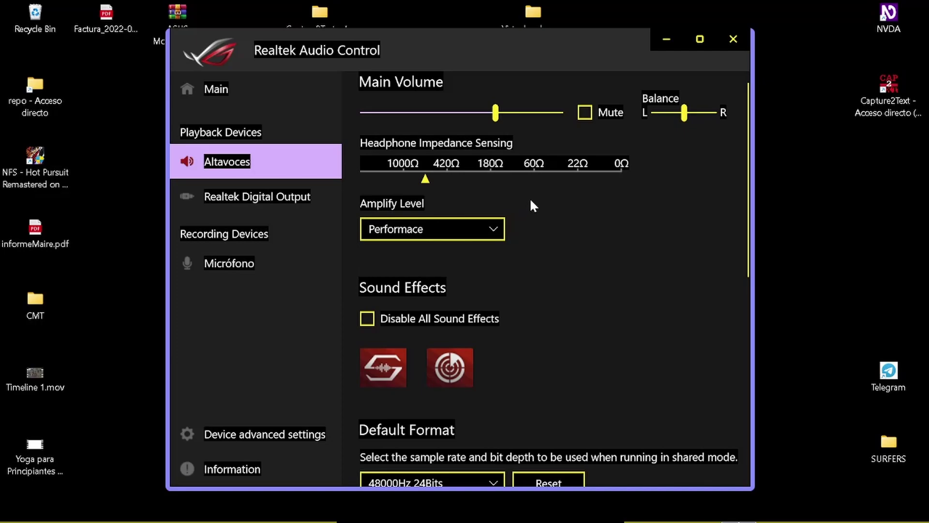
{"action": "left_click", "coordinate": [228, 263]}
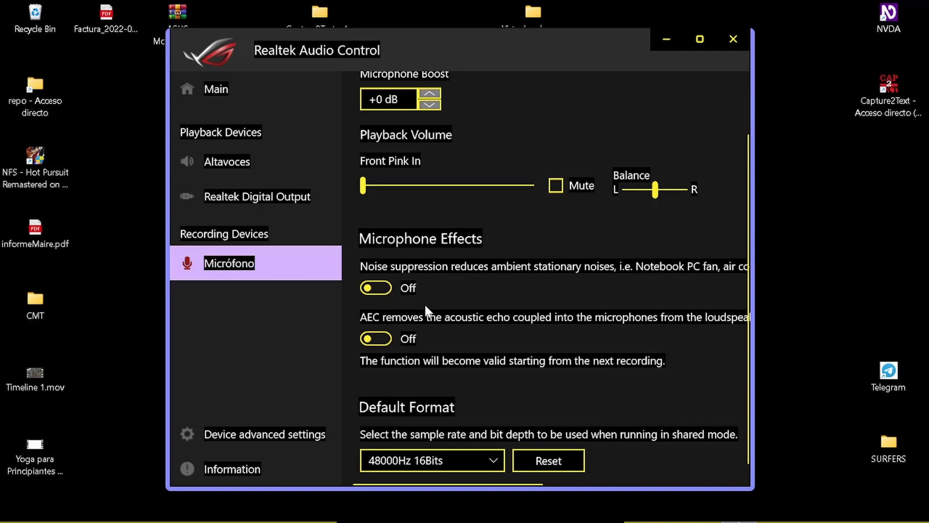
Step: Go through Realtek Digital Output to Device advanced settings and its Playback/Recording Device options
{"action": "left_click", "coordinate": [257, 196]}
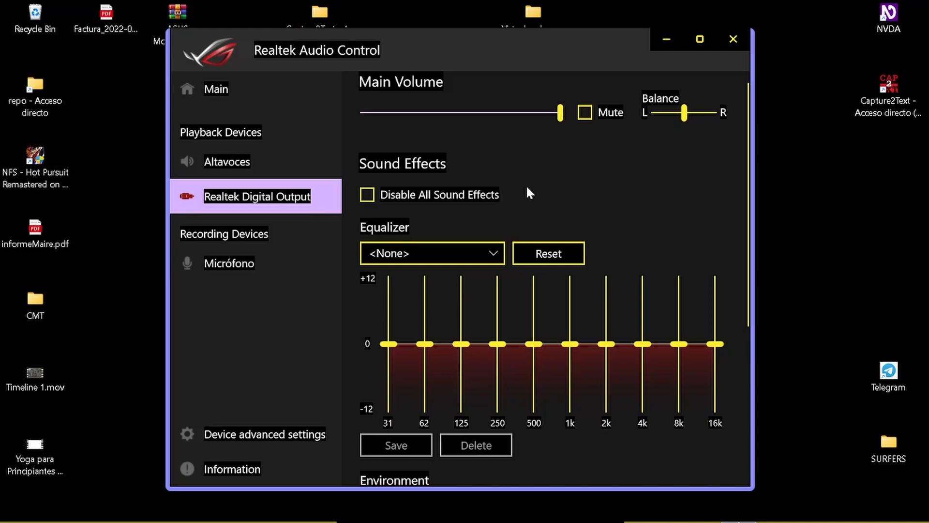
{"action": "scroll", "scroll_direction": "down", "scroll_amount": 3}
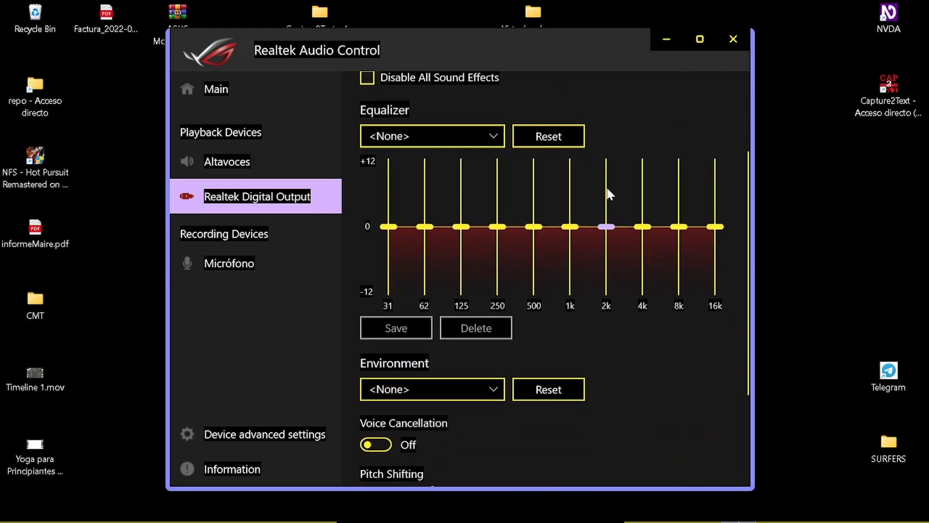
{"action": "scroll", "scroll_direction": "down", "scroll_amount": 3}
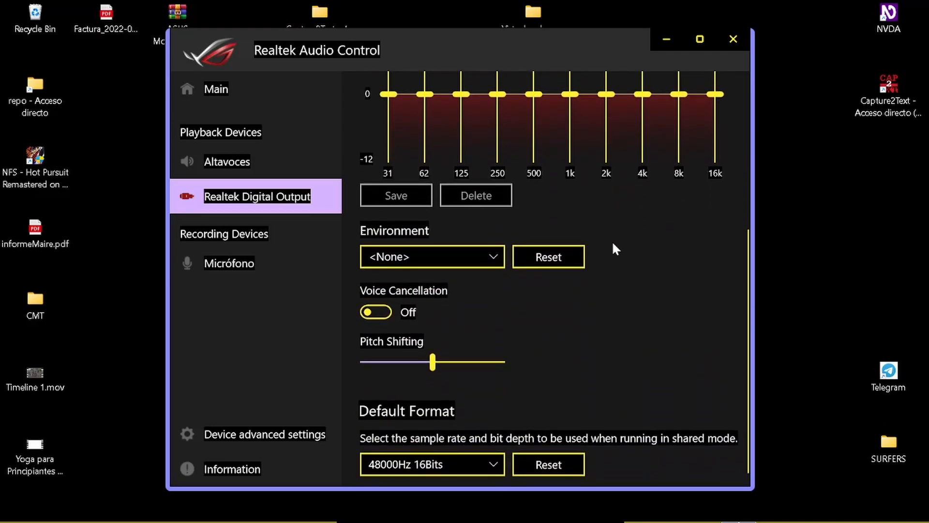
{"action": "left_click", "coordinate": [264, 434]}
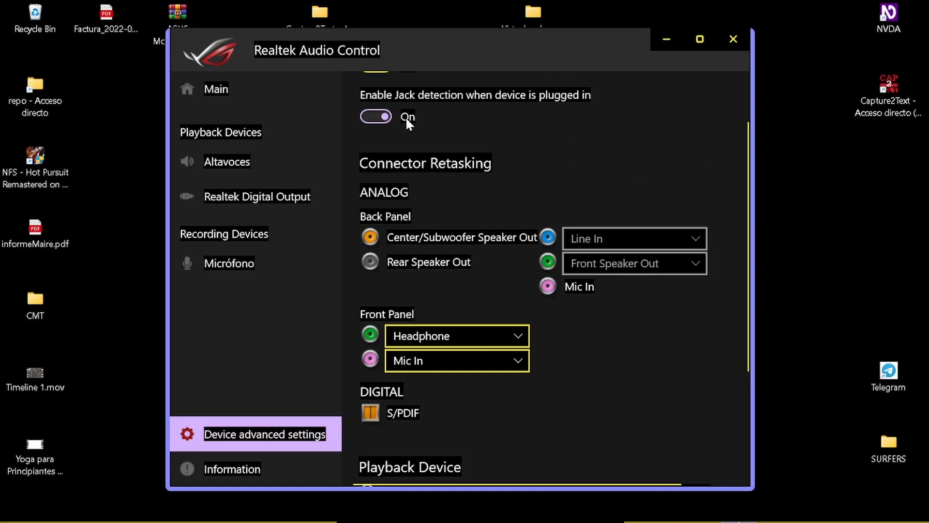
{"action": "mouse_move", "coordinate": [406, 103]}
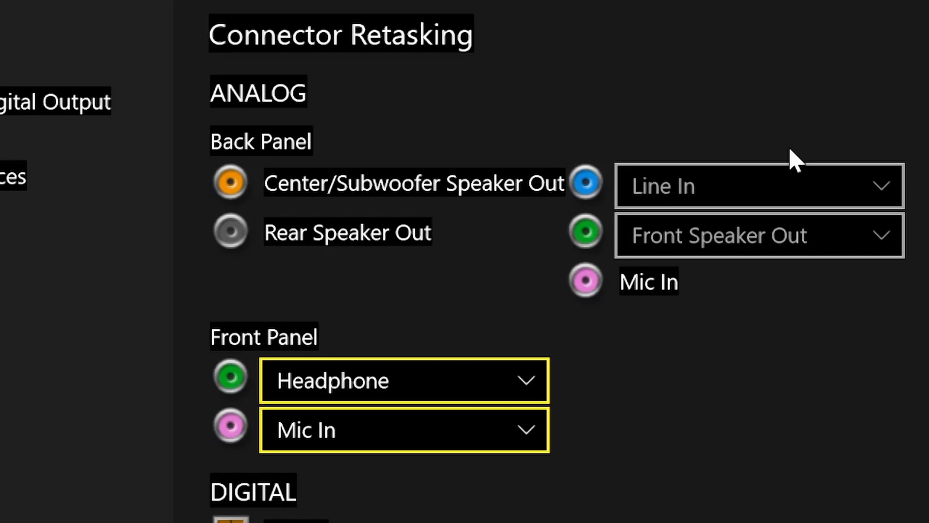
{"action": "scroll", "scroll_direction": "down", "scroll_amount": 3}
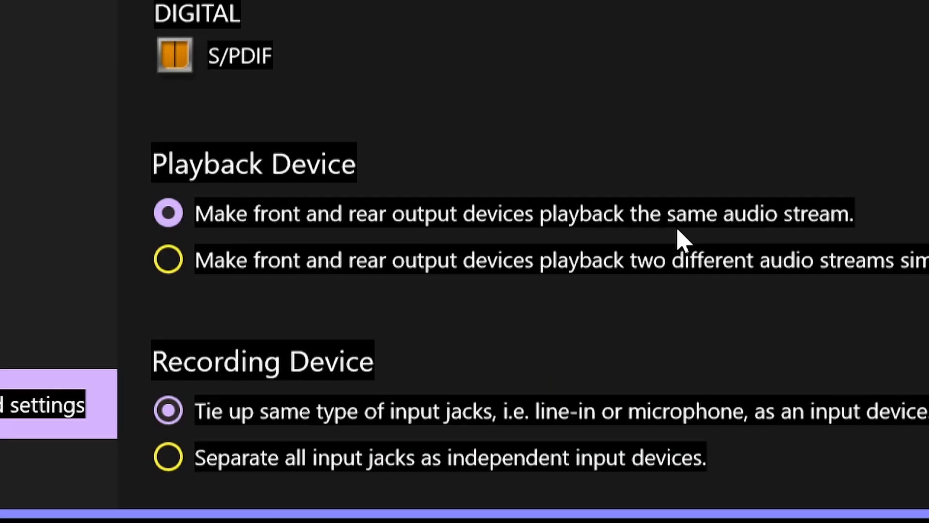